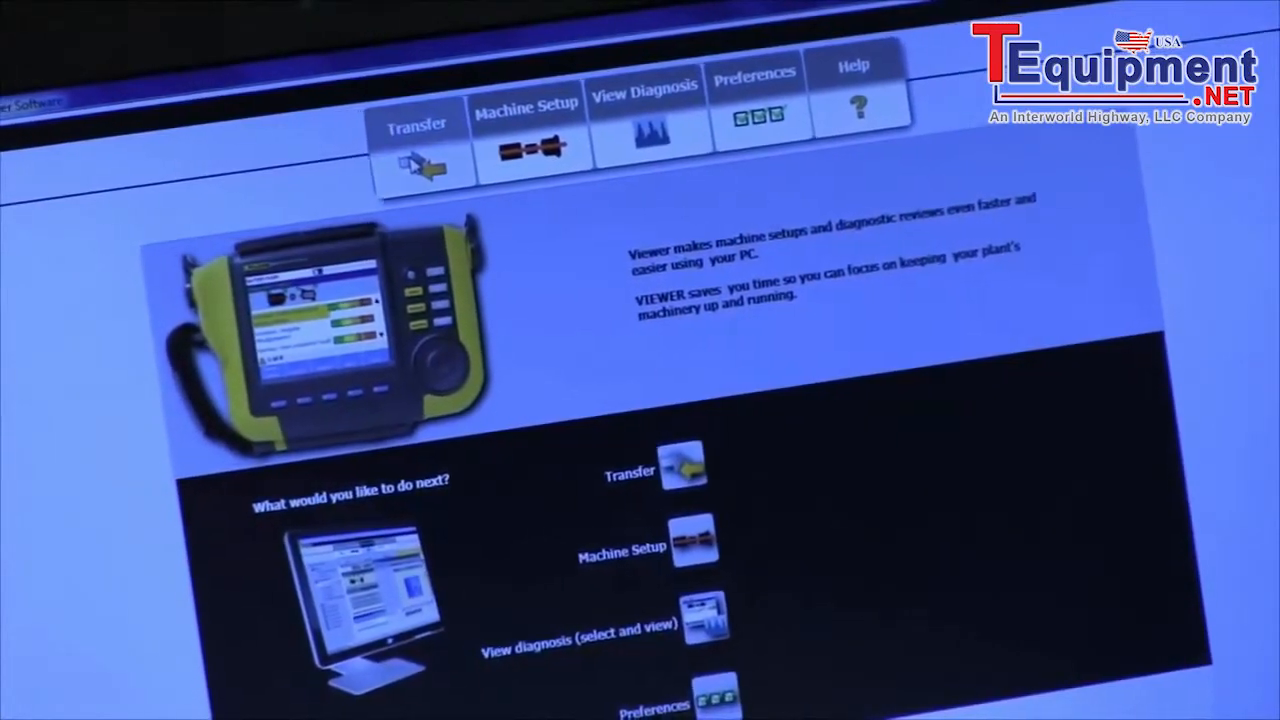
Open the Transfer section to reach the tester's importable machine setups
click(417, 150)
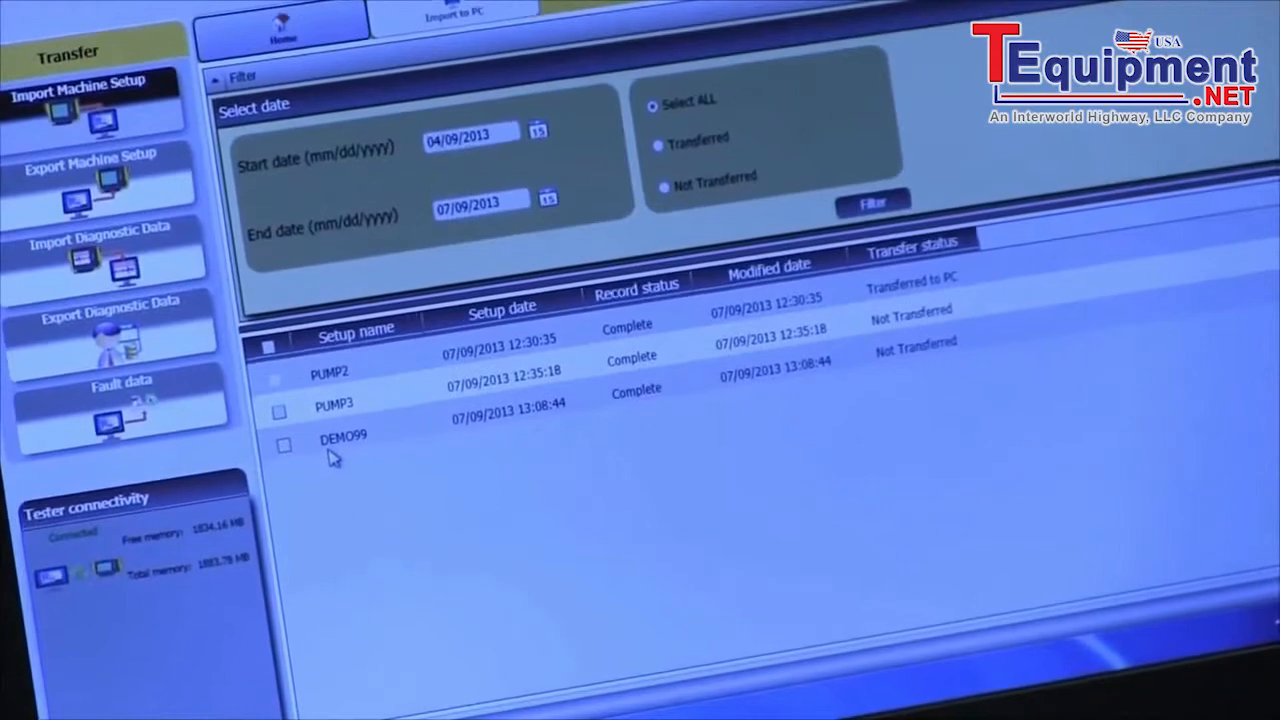
Mark the DEMO99 setup and import it to the PC
click(278, 443)
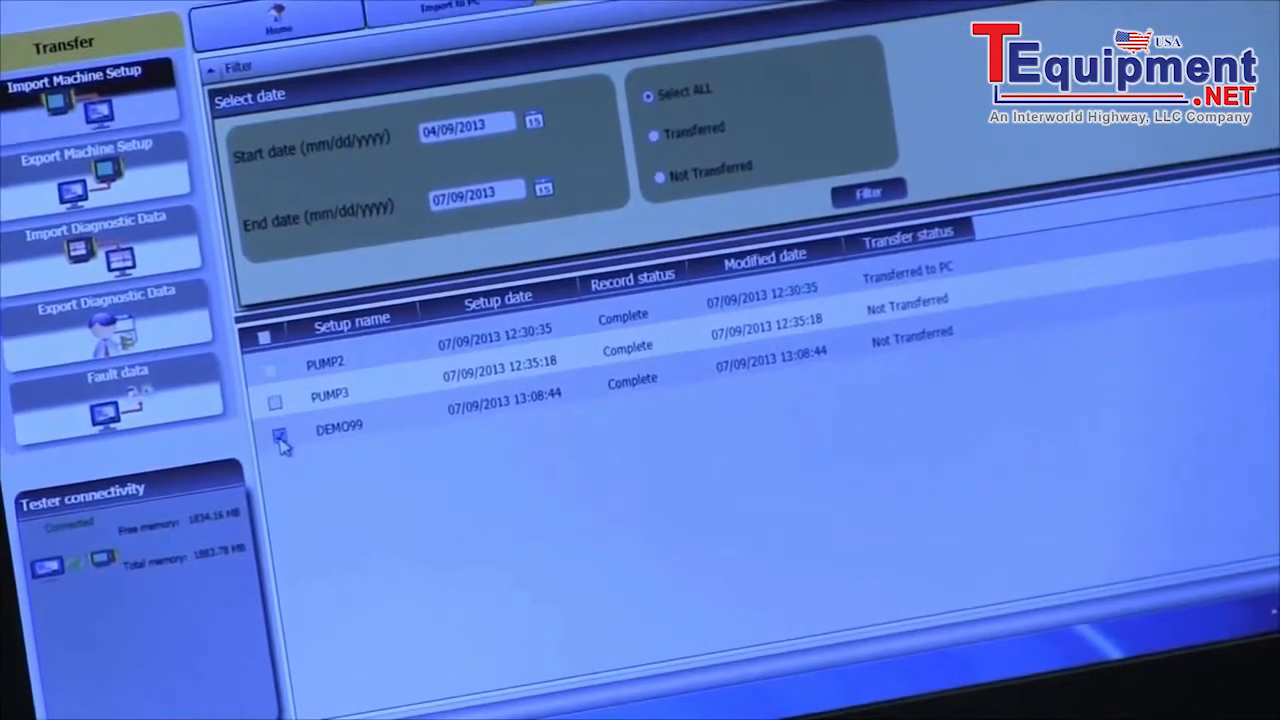
click(277, 430)
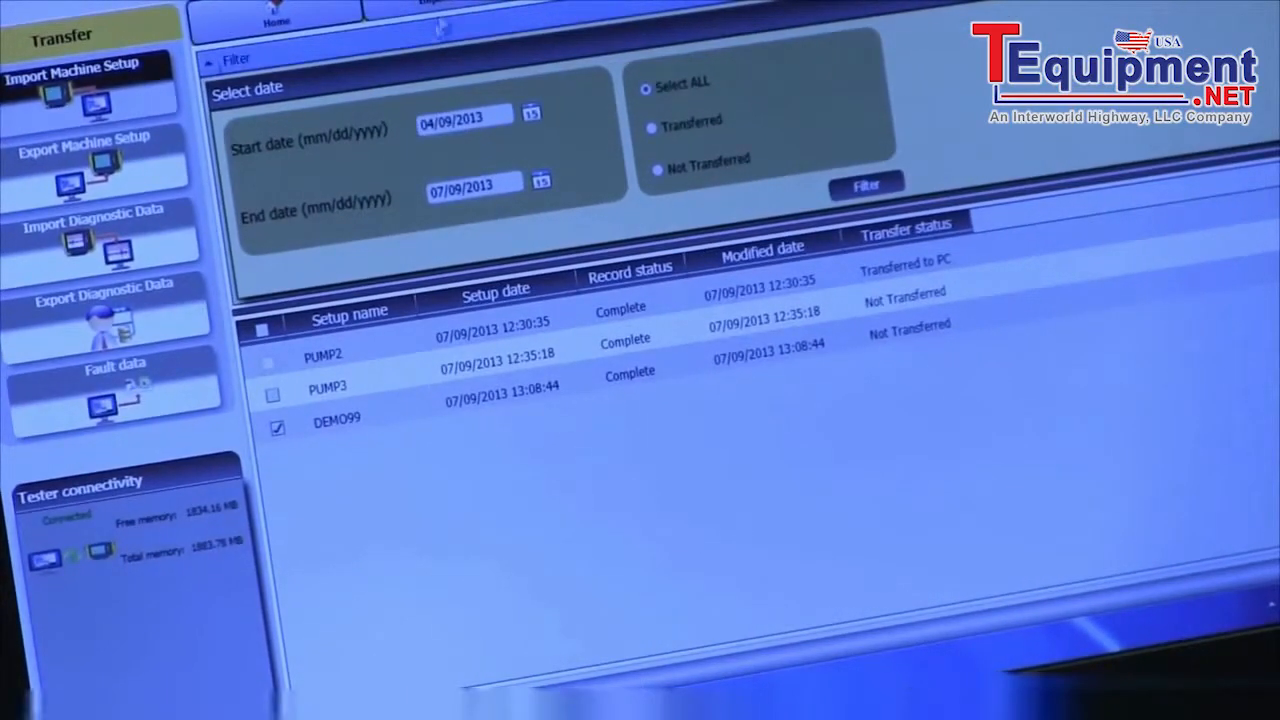
click(867, 181)
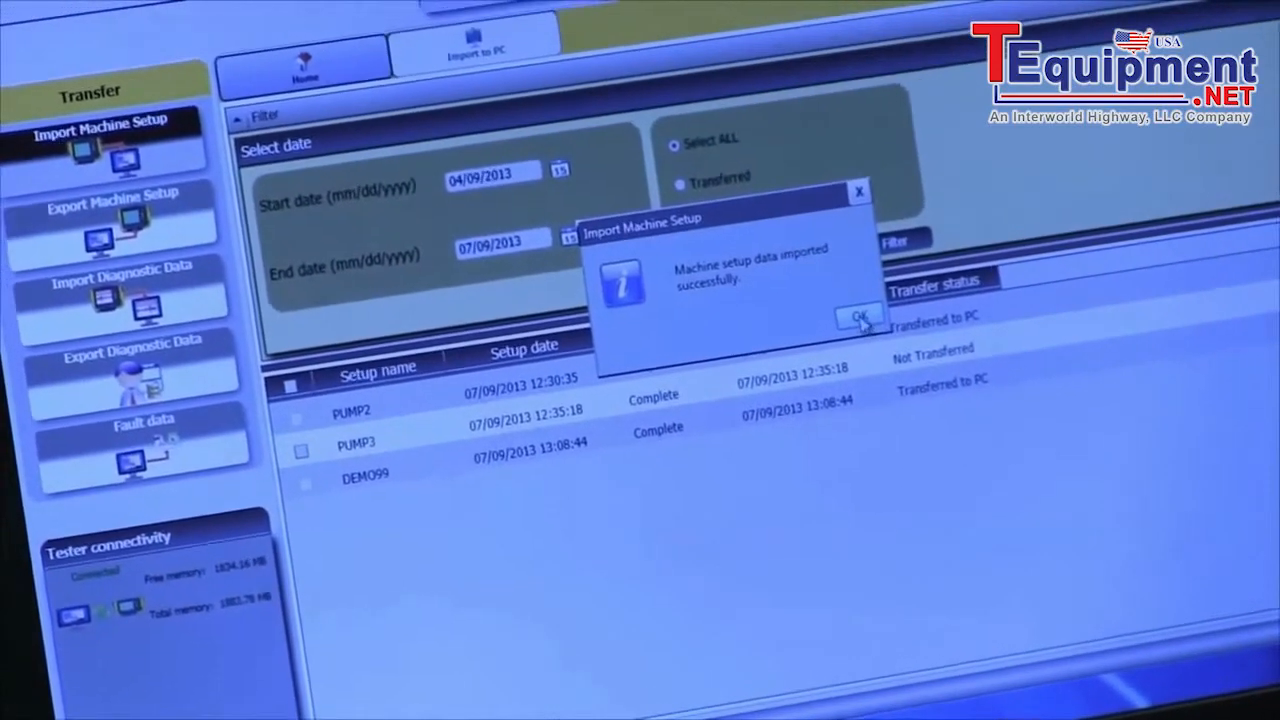
Dismiss the import success message
click(857, 318)
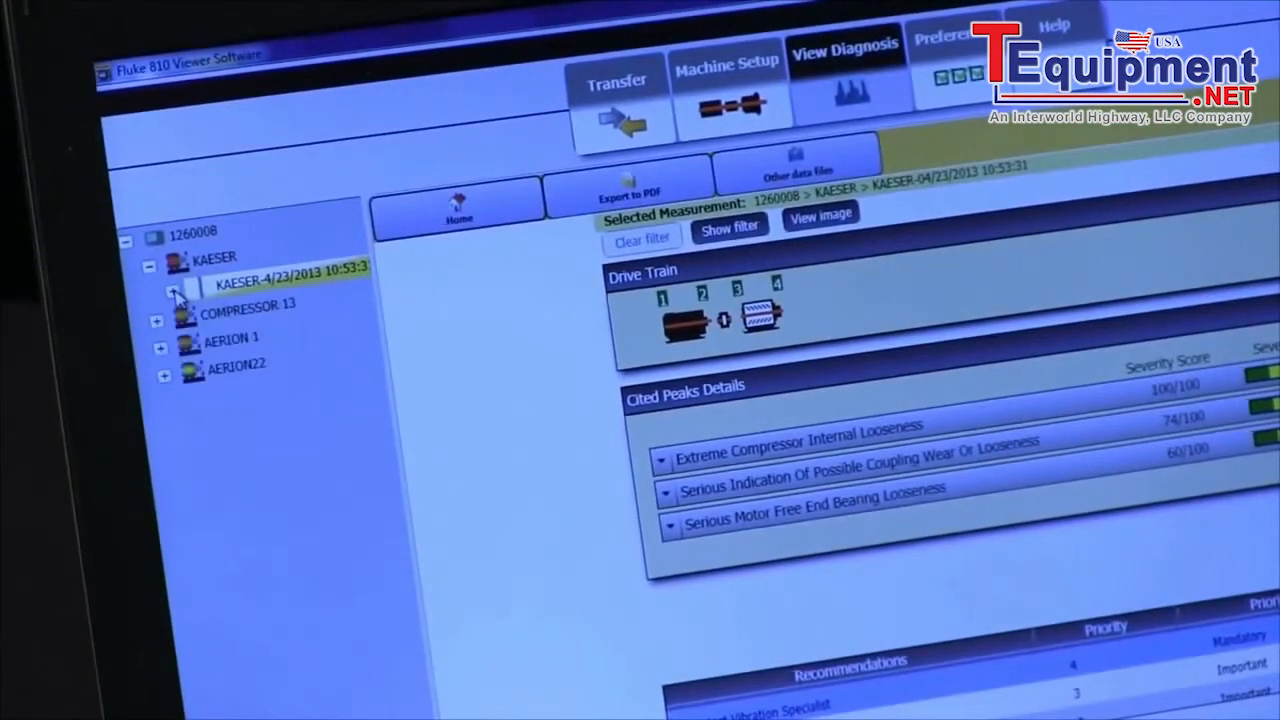
Expand KAESER, Location1 and Location2, then show Location1's spectra plots
click(178, 292)
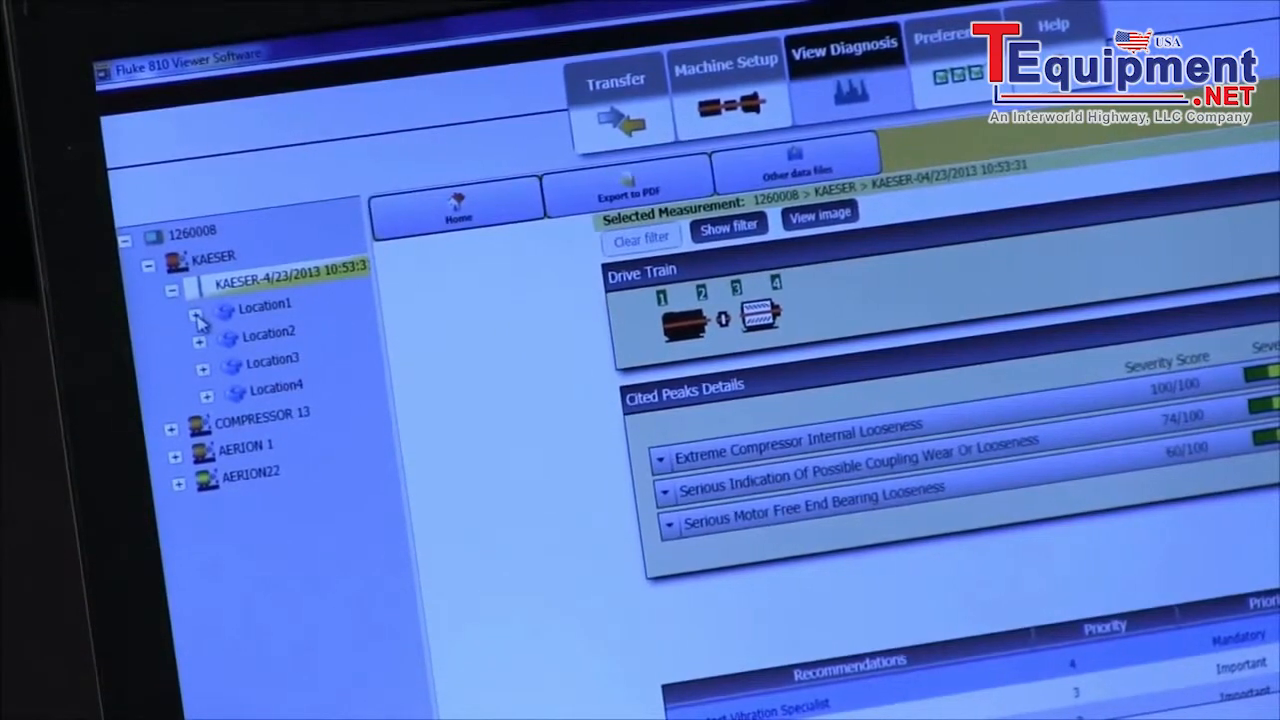
click(201, 318)
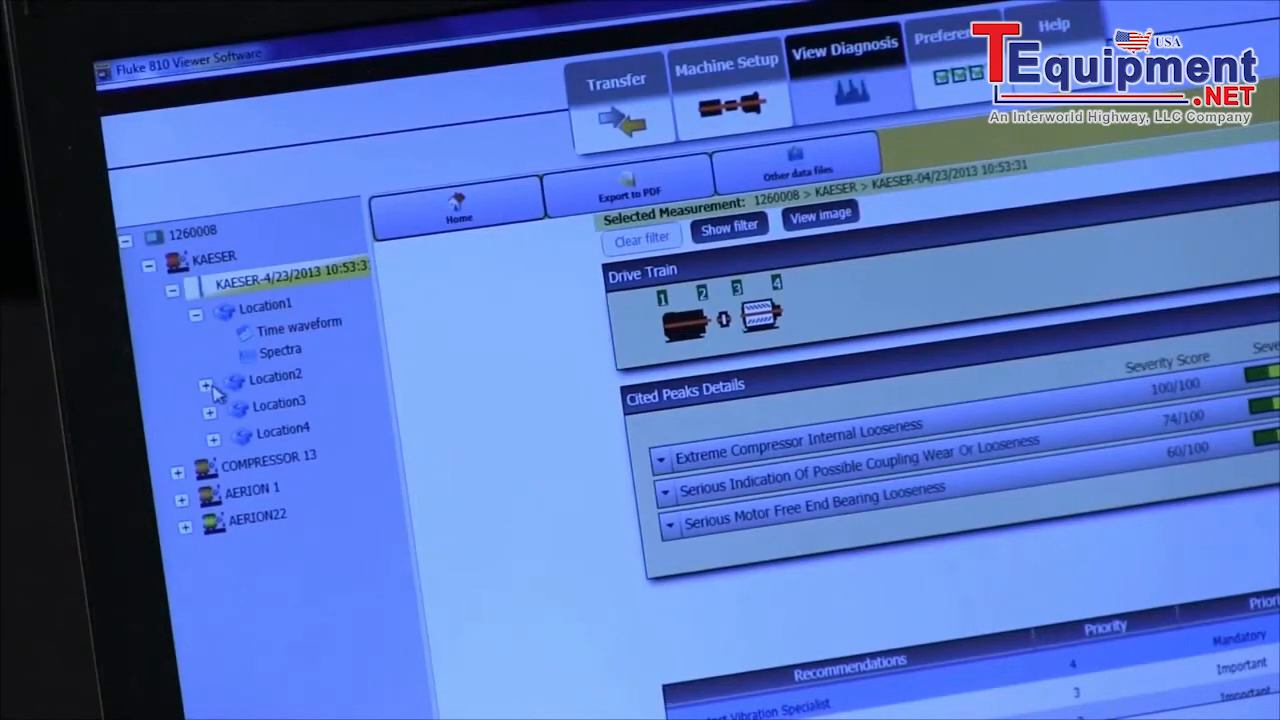
click(210, 378)
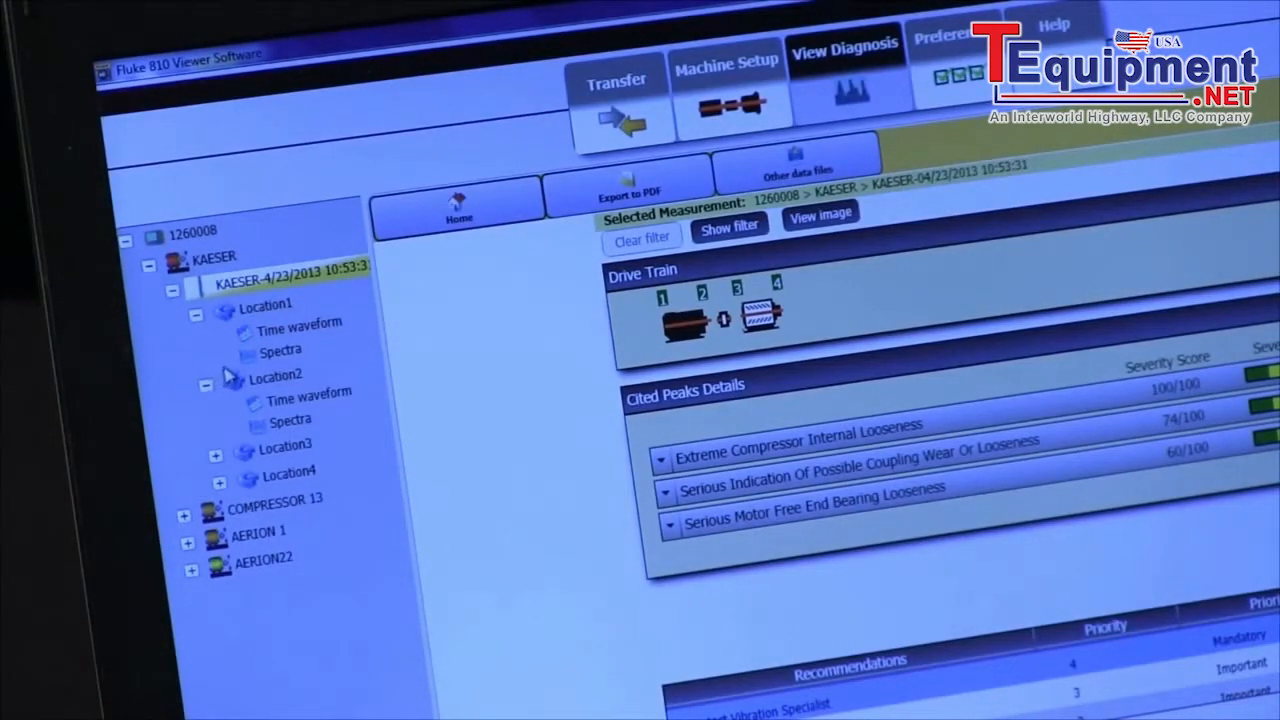
mouse_move(278, 350)
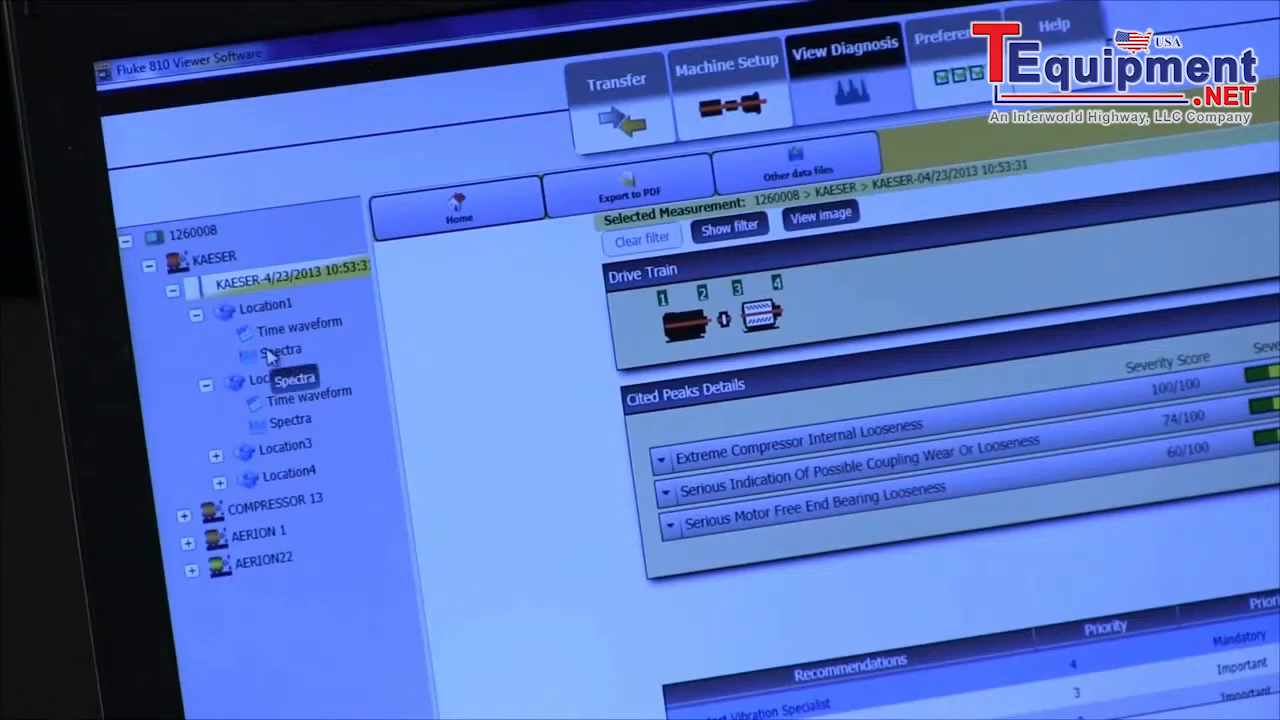
click(282, 349)
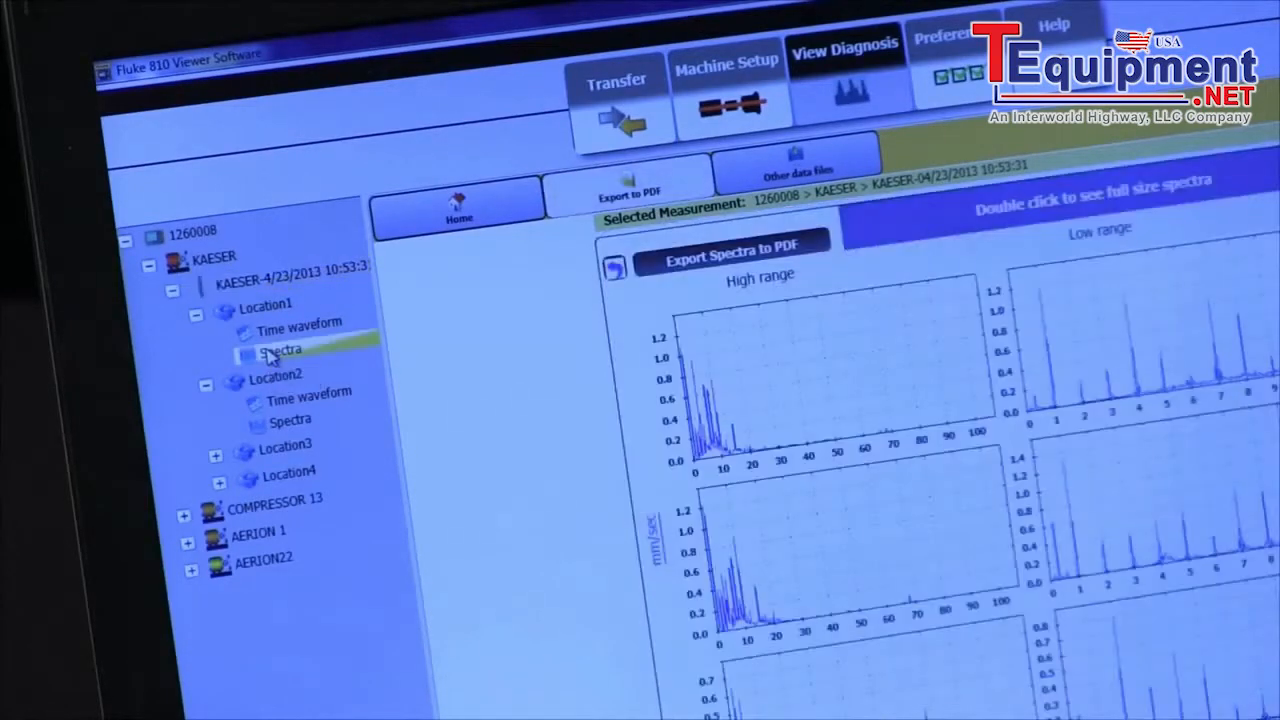